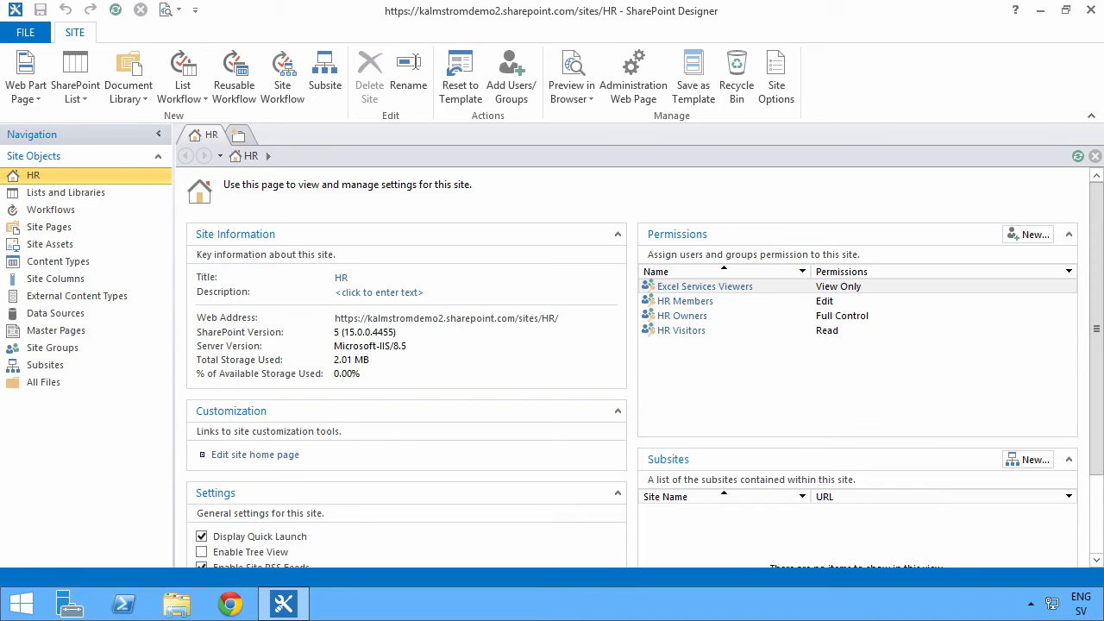
pyautogui.moveTo(77, 237)
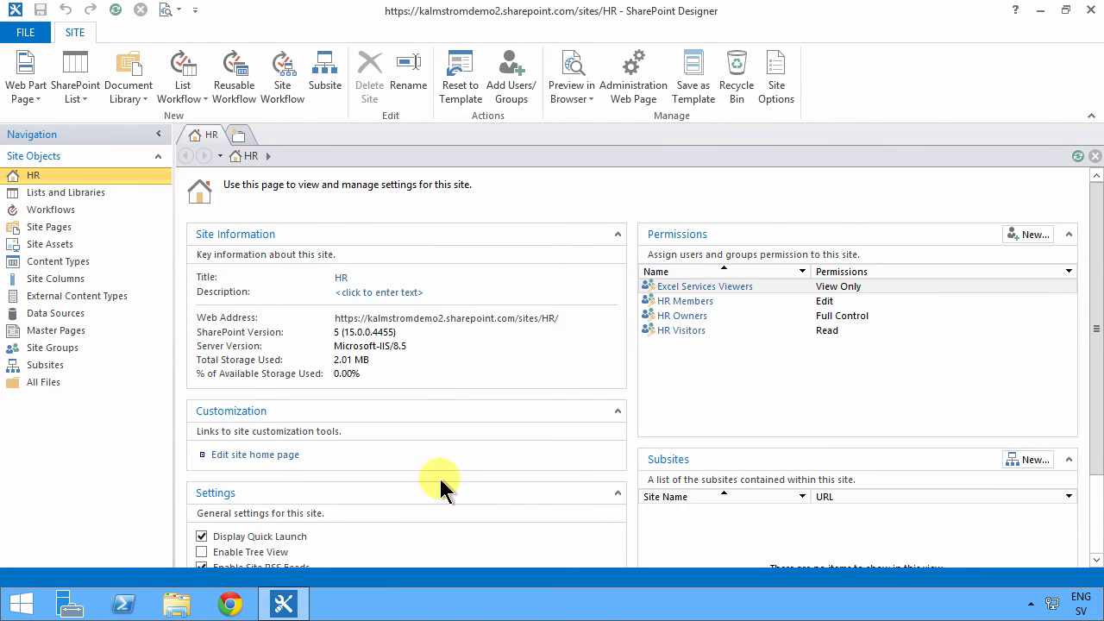
pyautogui.moveTo(311, 376)
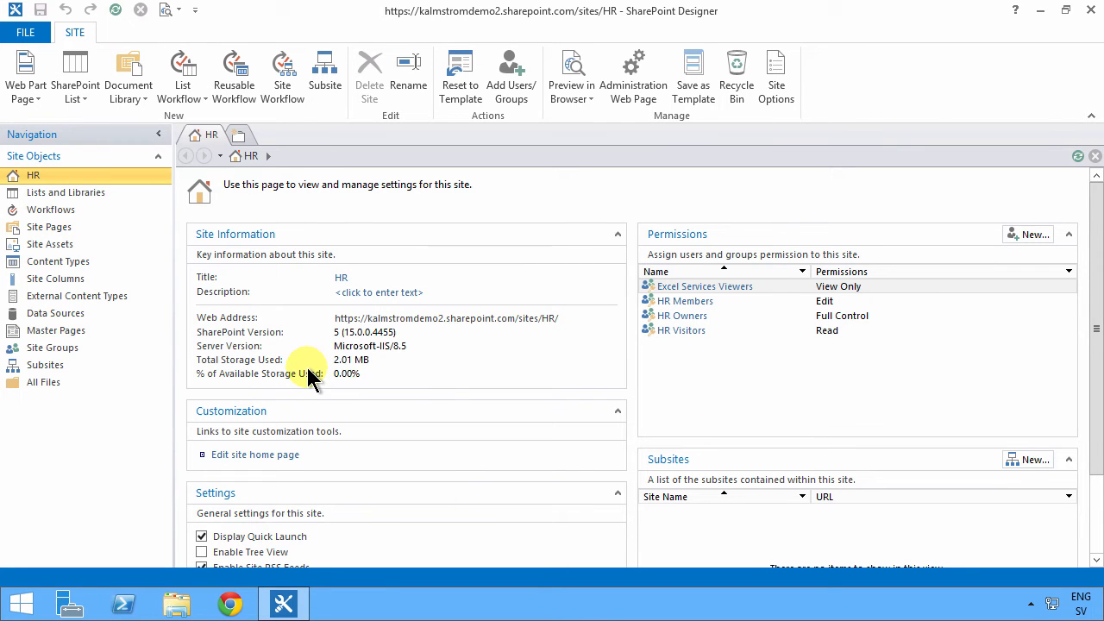
pyautogui.moveTo(315, 388)
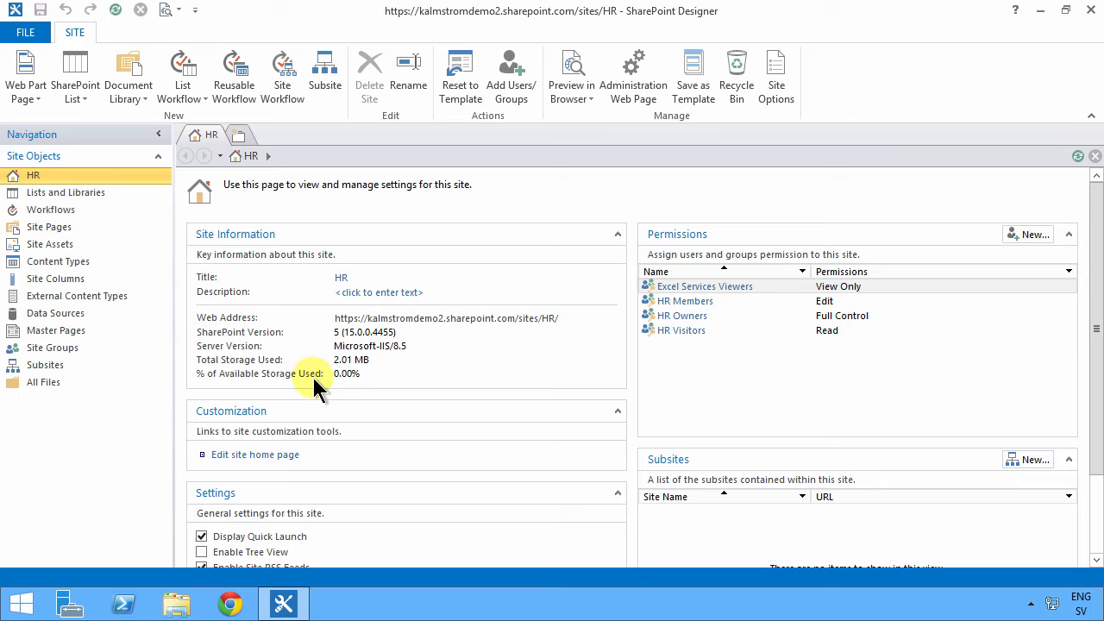
pyautogui.moveTo(695, 362)
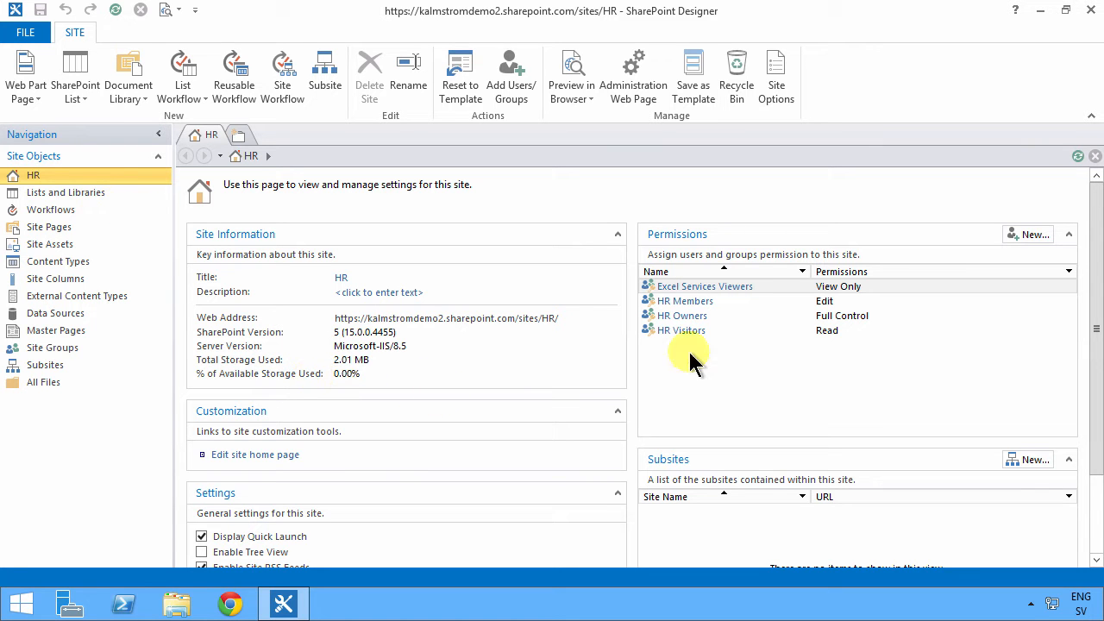
pyautogui.moveTo(1095, 514)
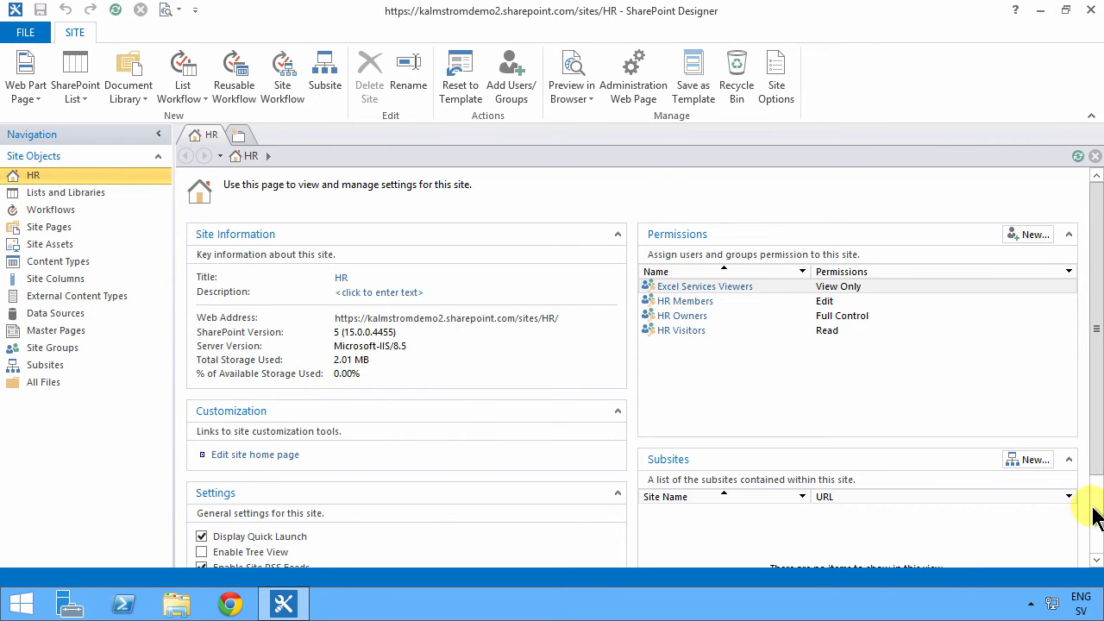
pyautogui.moveTo(1039, 354)
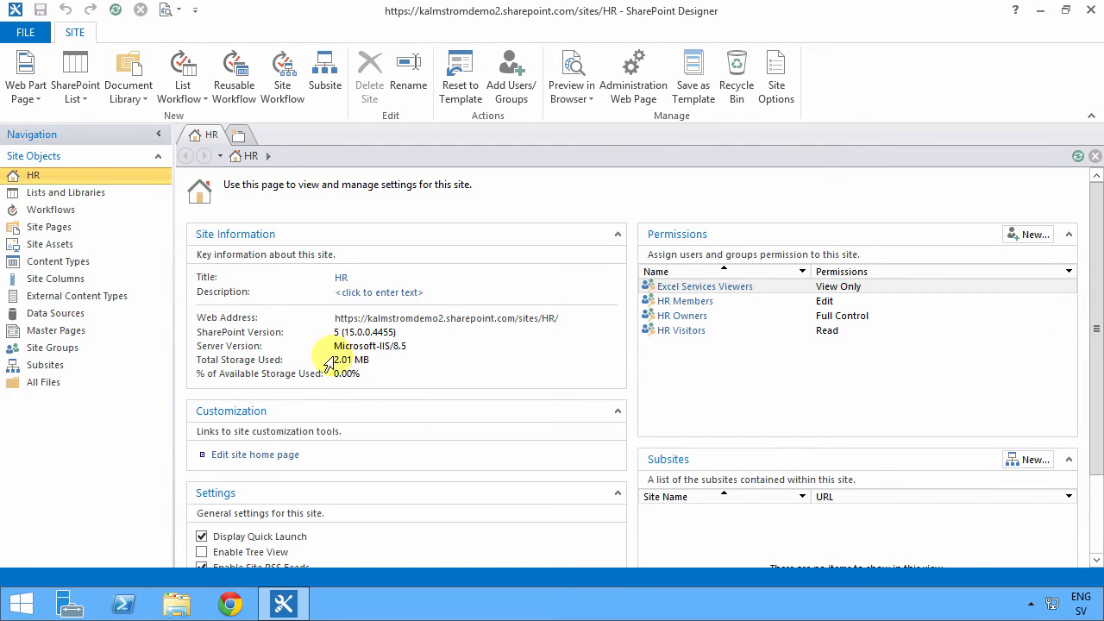
# - Create a new contacts list named Consultants on the HR site
pyautogui.doubleClick(351, 358)
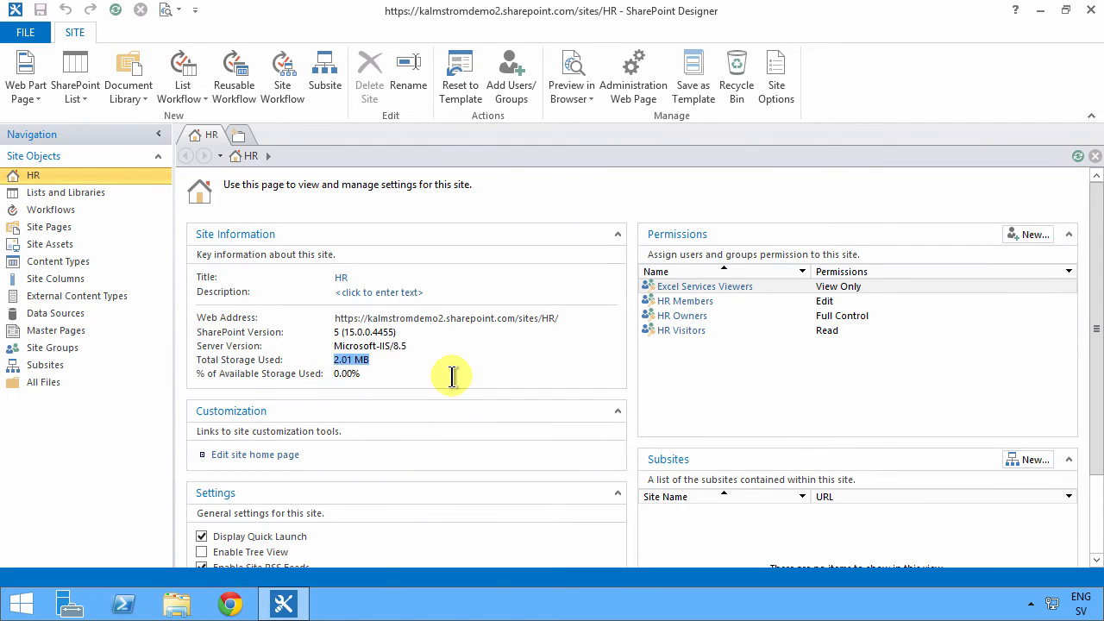
pyautogui.moveTo(420, 417)
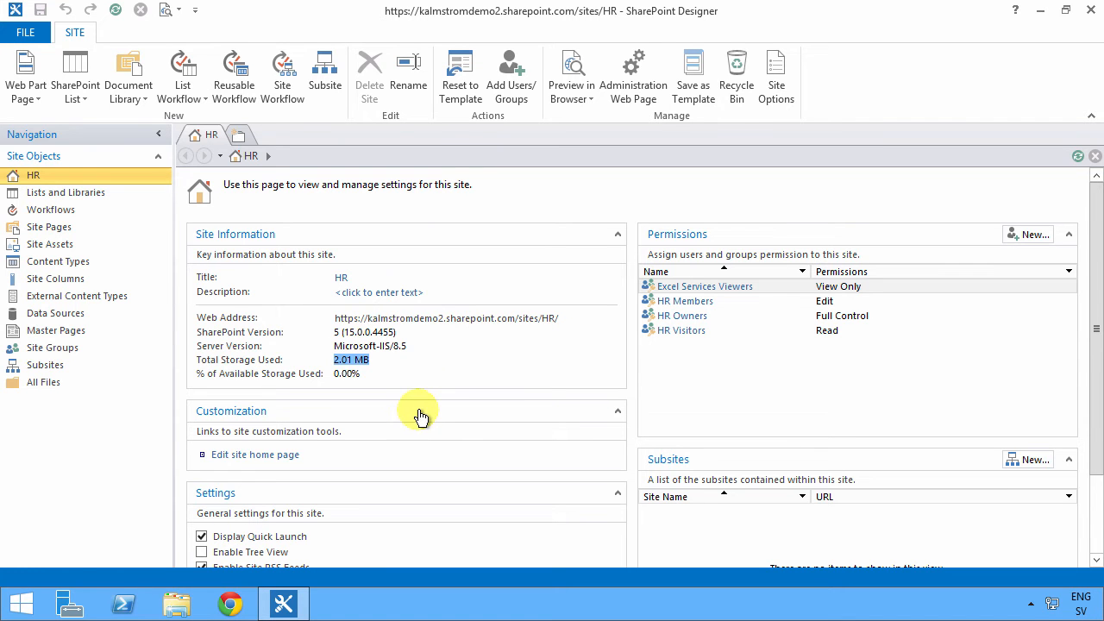
pyautogui.click(75, 73)
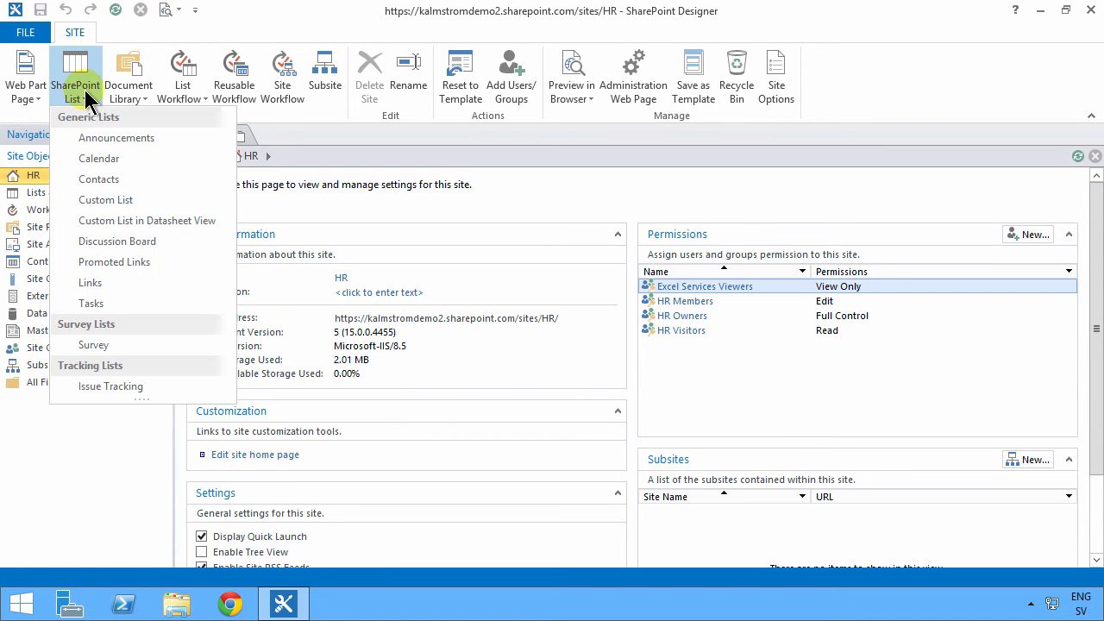
pyautogui.moveTo(102, 164)
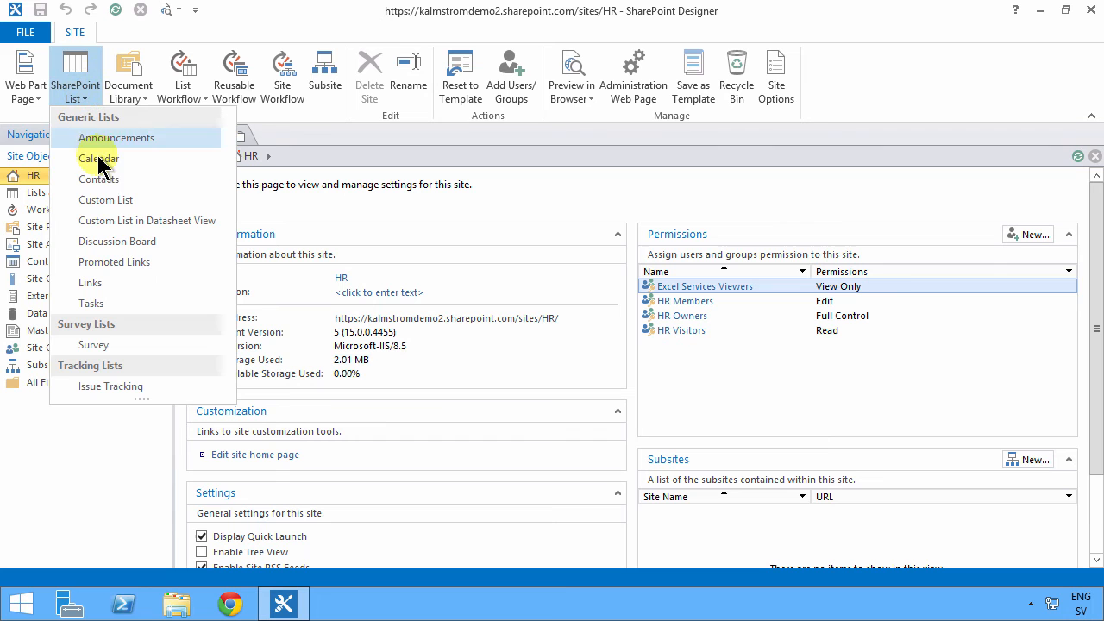
pyautogui.moveTo(90, 282)
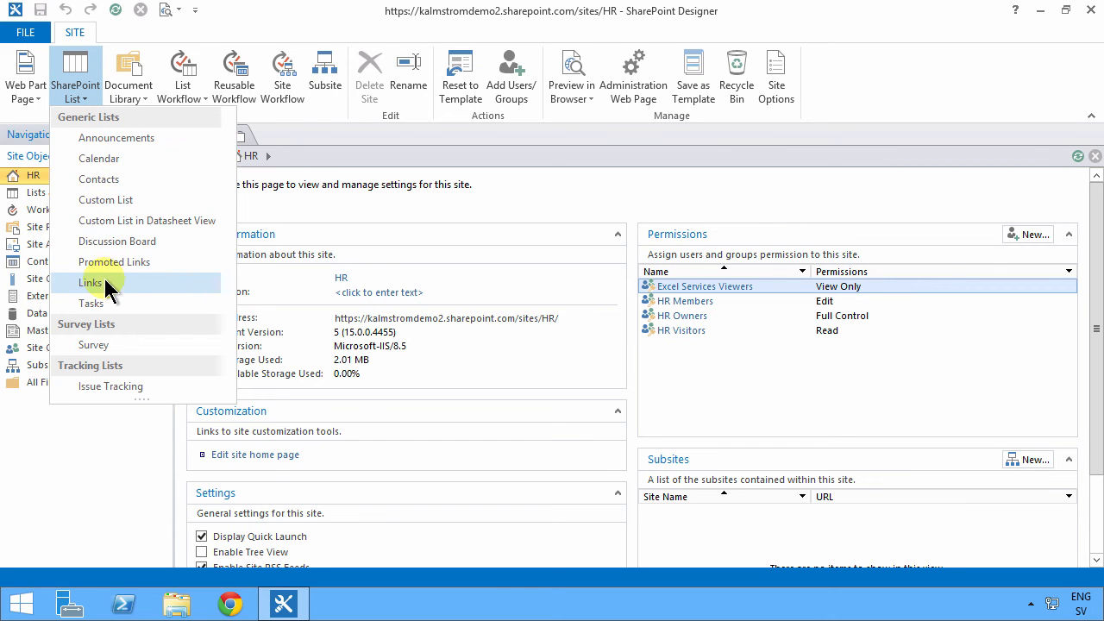
pyautogui.click(90, 282)
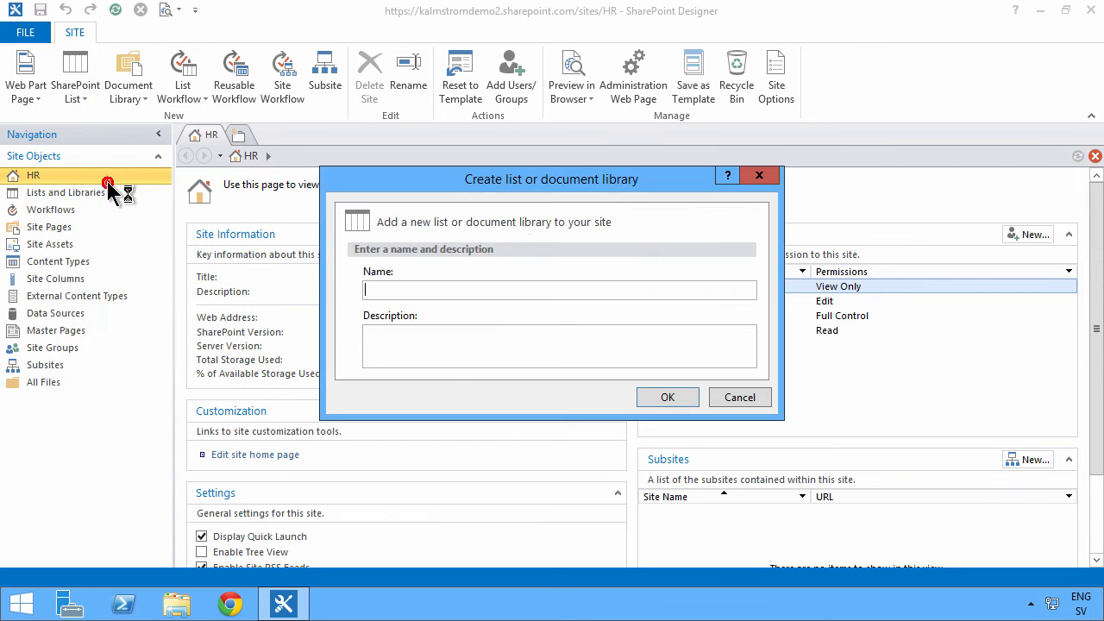
pyautogui.write('Consultants')
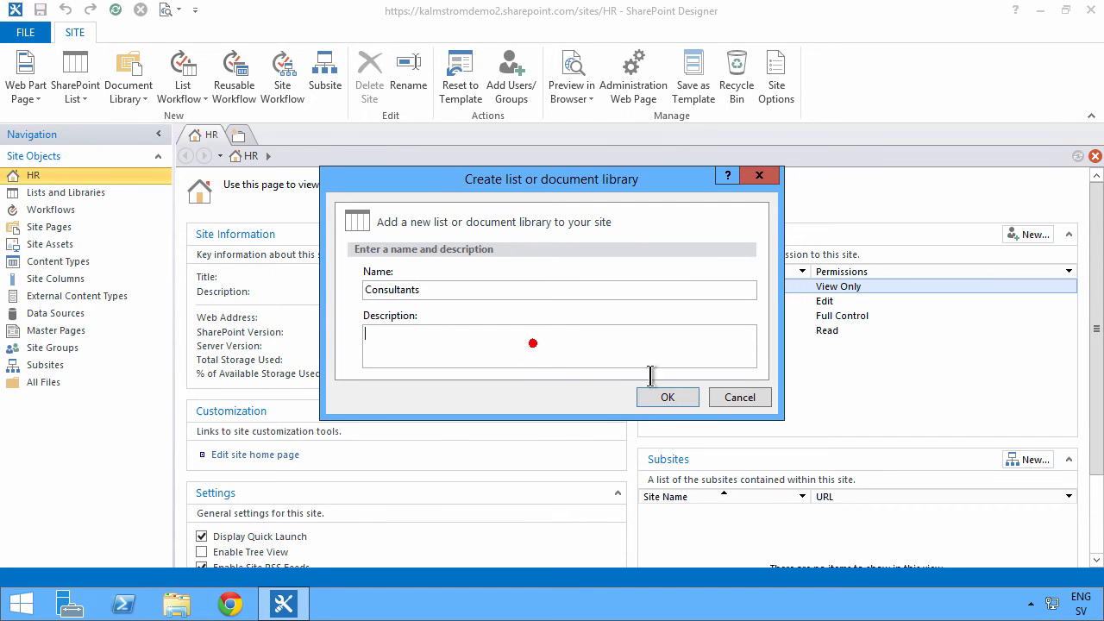
pyautogui.click(668, 396)
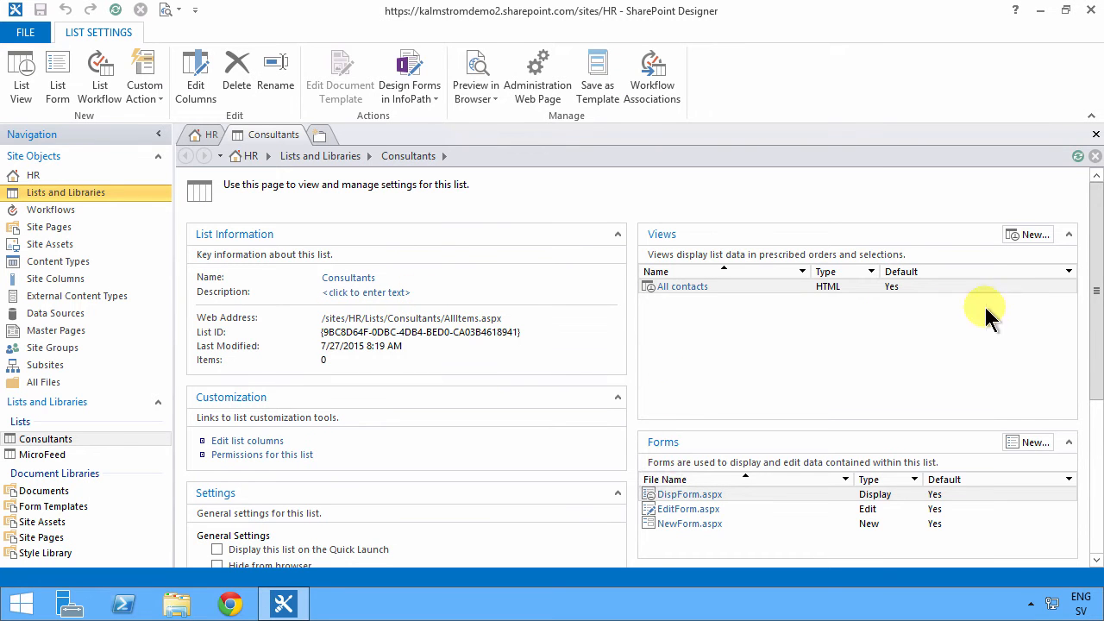
# - Turn off attachments, enable versioning and content types, and show Consultants on Quick Launch
pyautogui.scroll(-3)
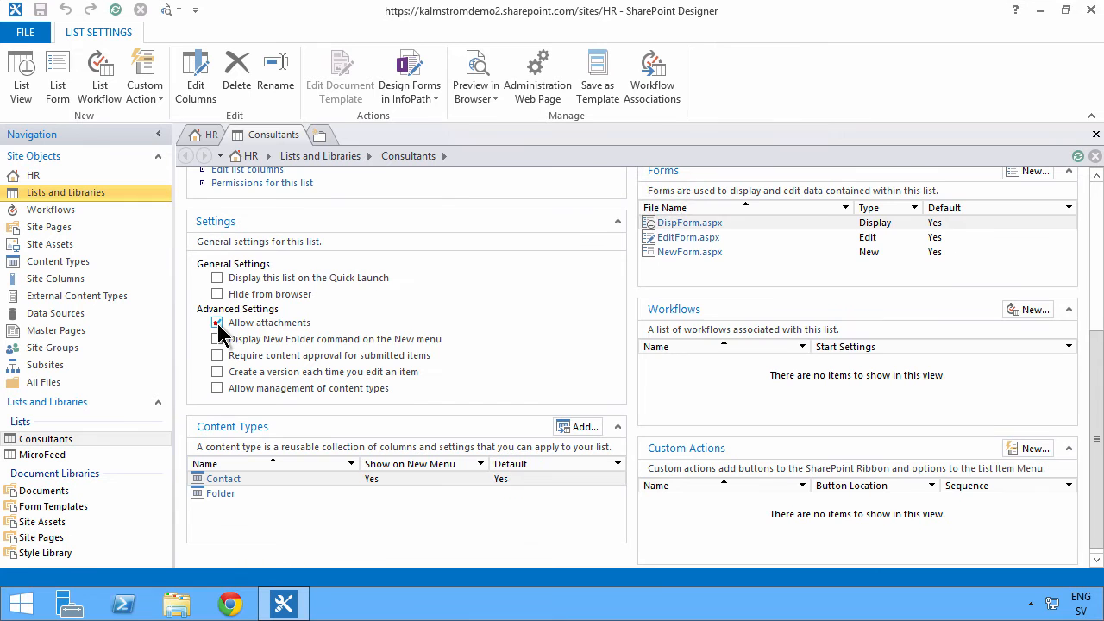
pyautogui.click(218, 322)
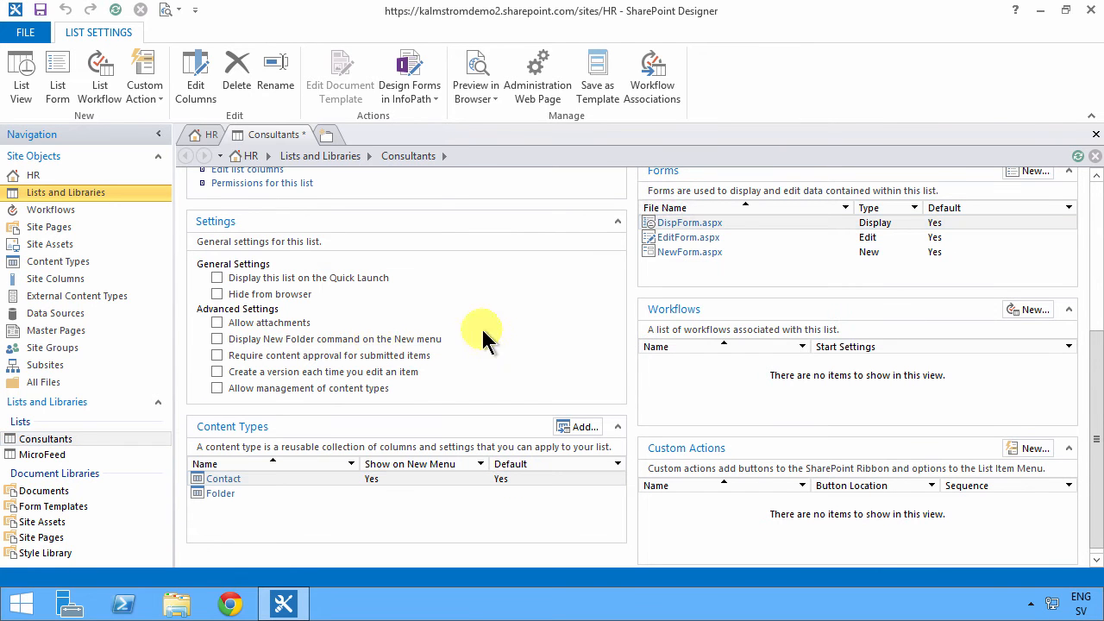
pyautogui.click(217, 371)
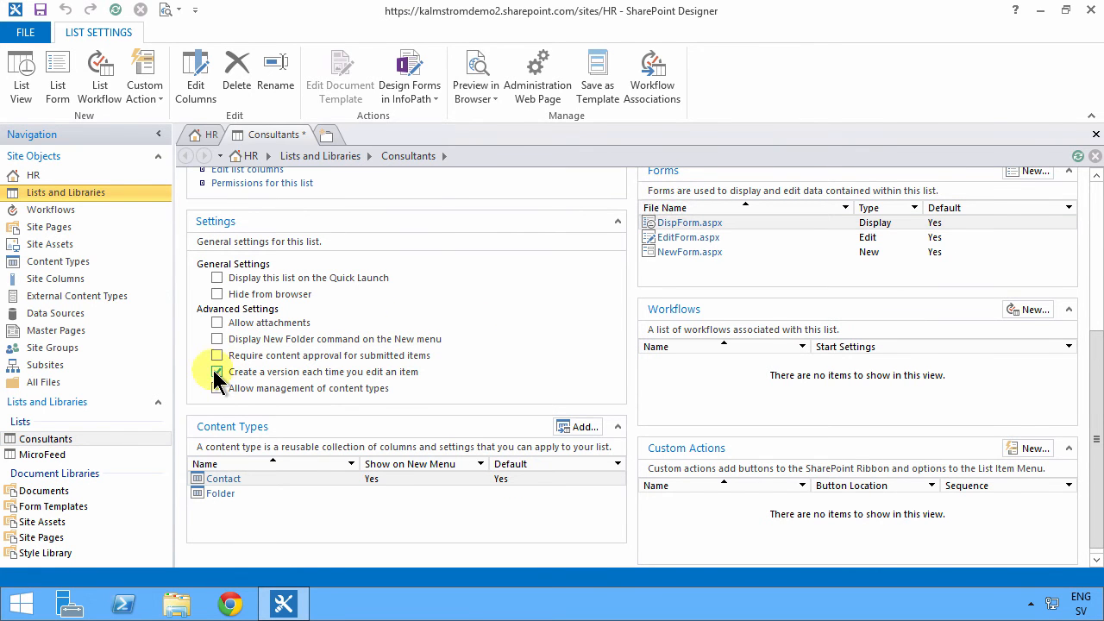
pyautogui.click(217, 388)
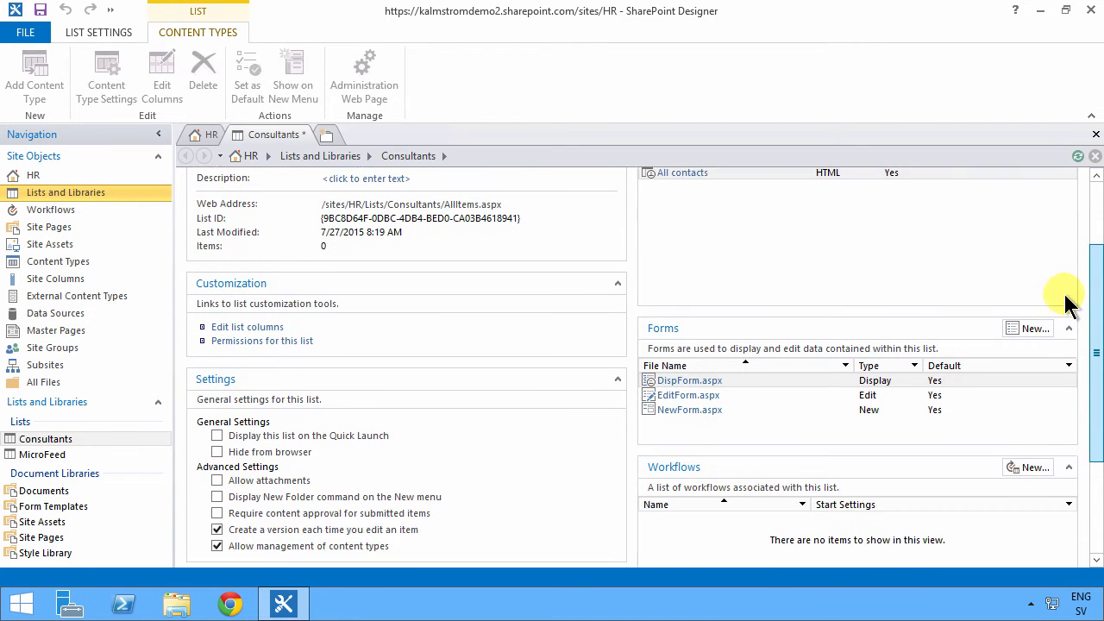
pyautogui.scroll(-3)
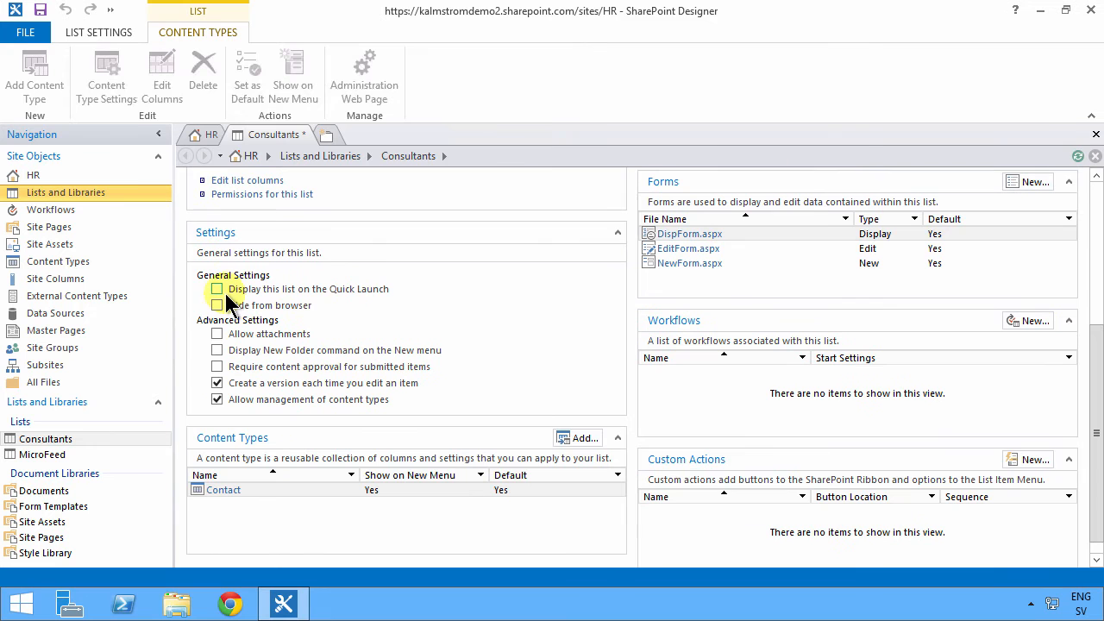
pyautogui.click(218, 289)
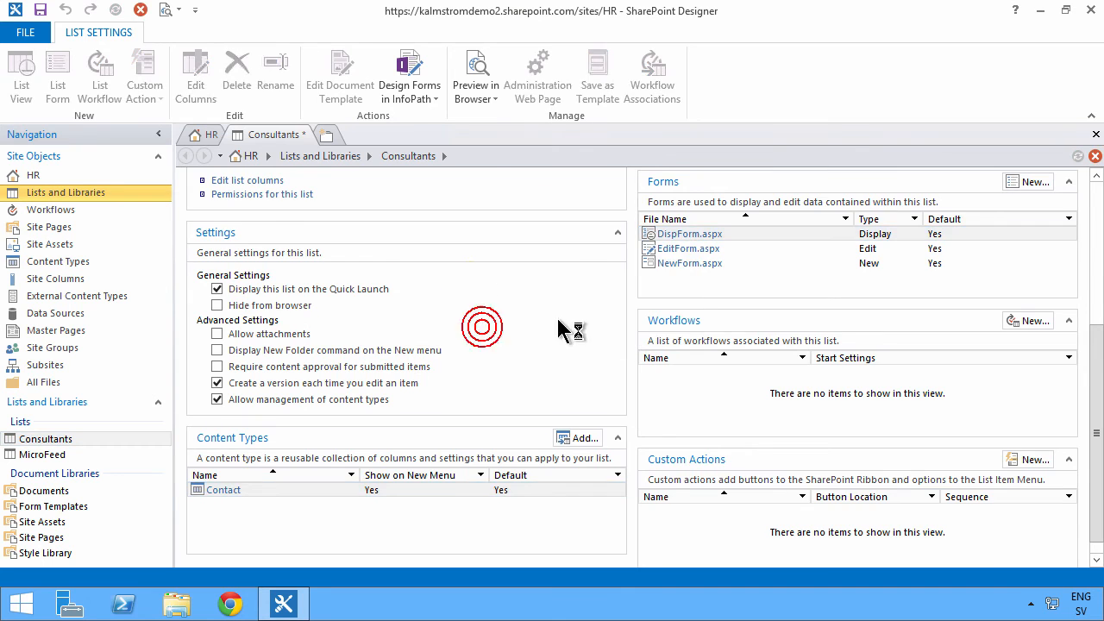
# - Open the Consultants column editor and select the Company column
pyautogui.click(247, 180)
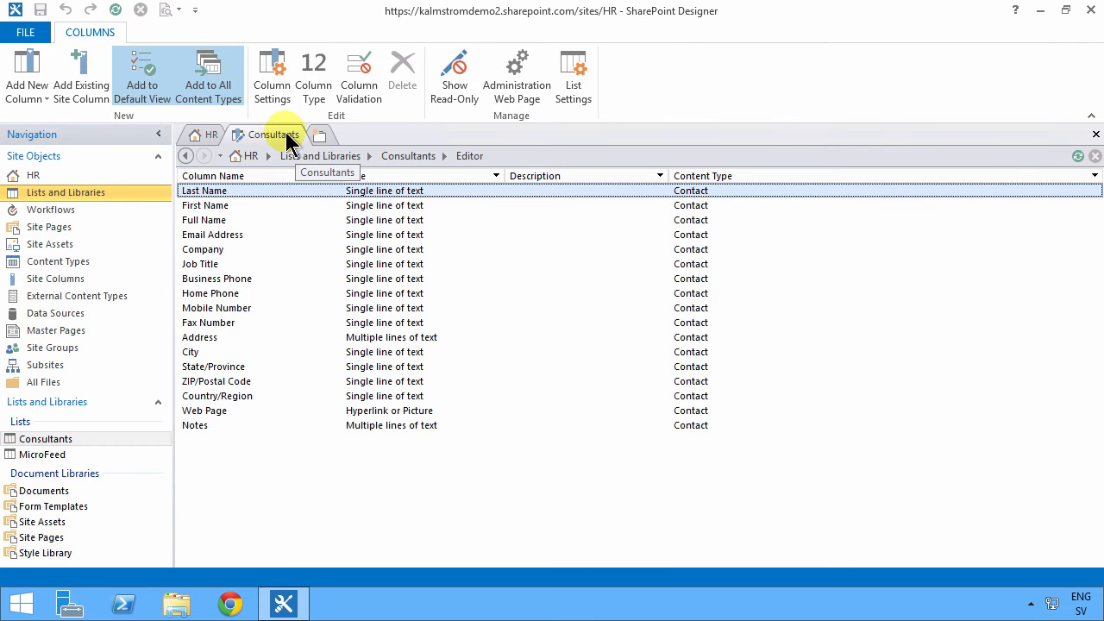
pyautogui.click(287, 140)
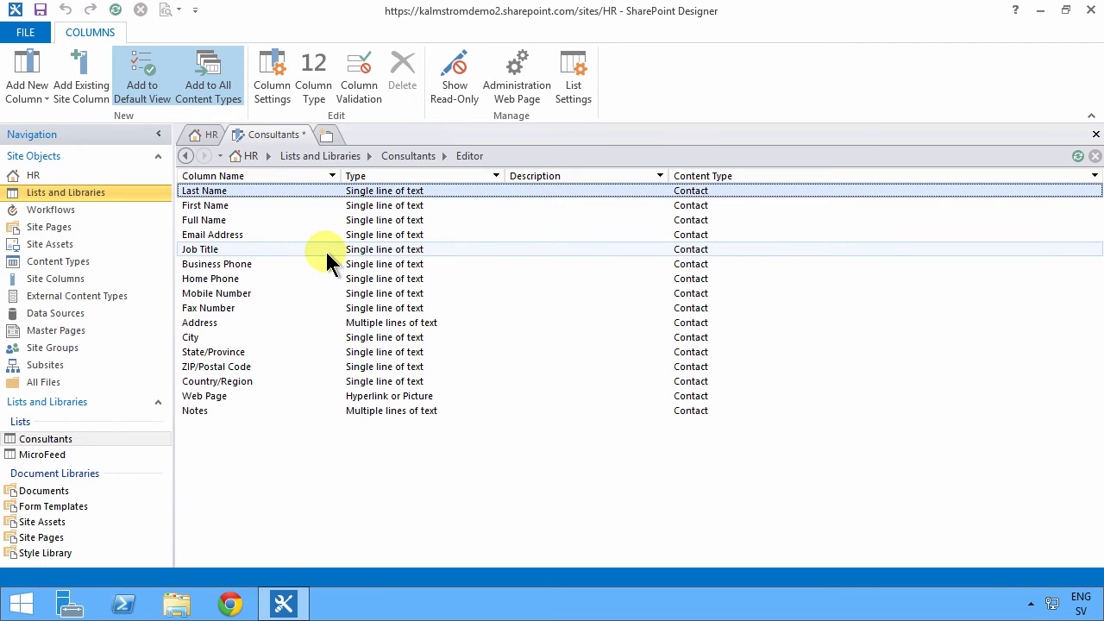
pyautogui.moveTo(336, 250)
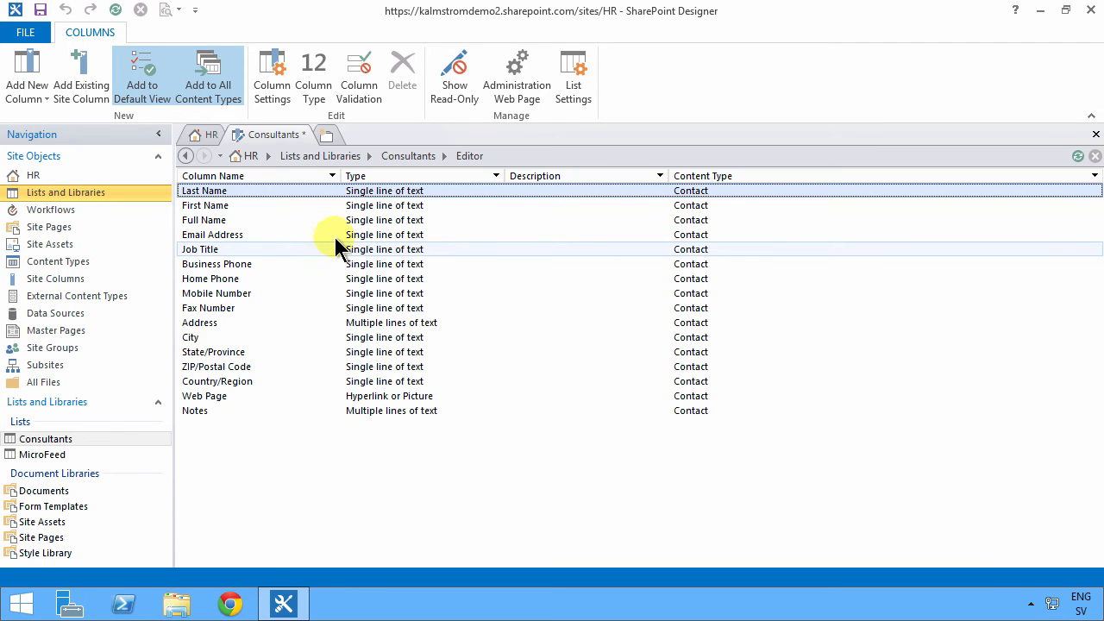
pyautogui.moveTo(82, 78)
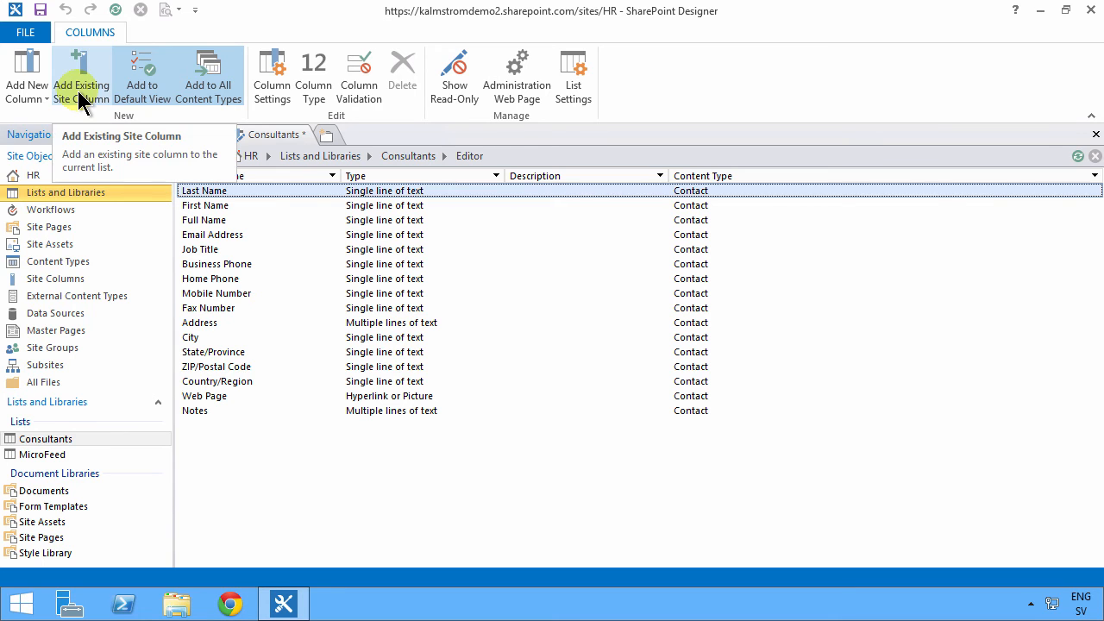
# - Add the existing Contoso Department site column to Consultants
pyautogui.click(82, 75)
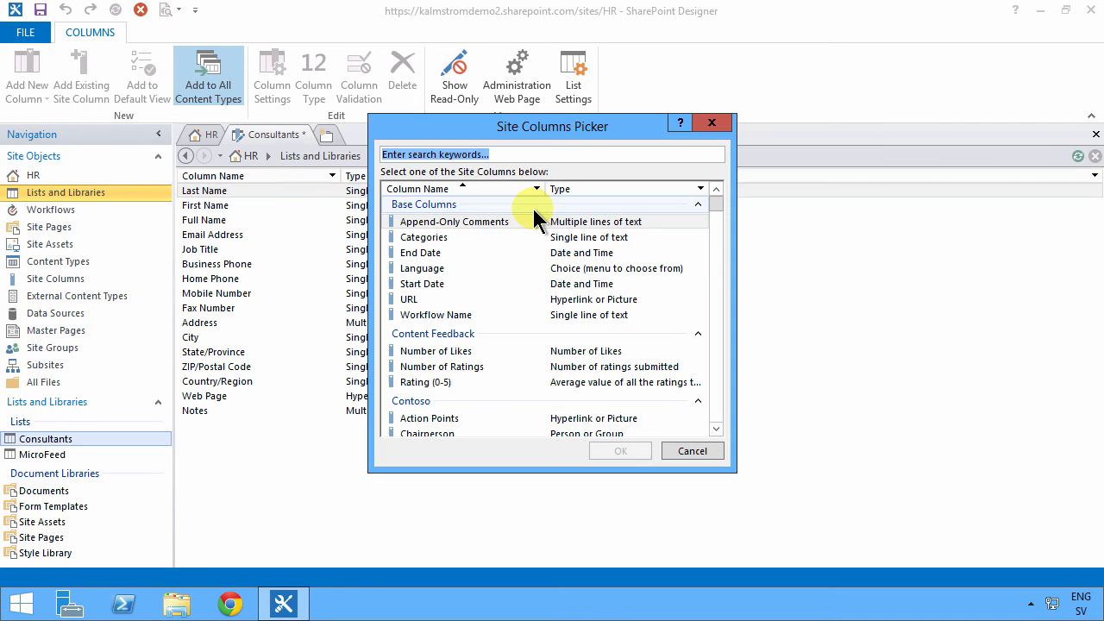
pyautogui.click(453, 221)
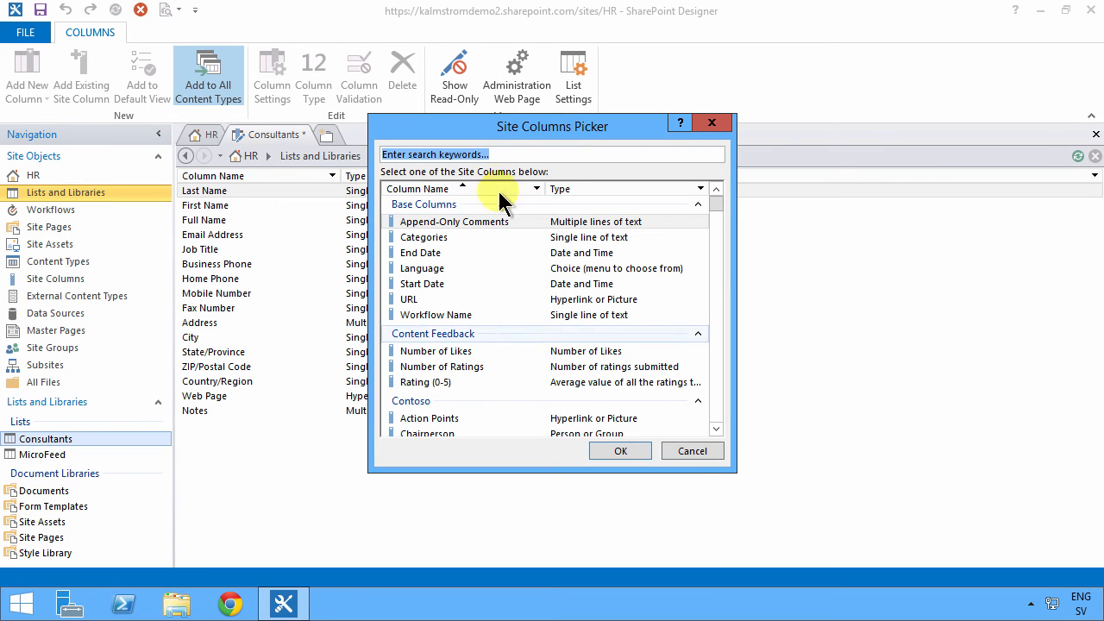
pyautogui.write('conto')
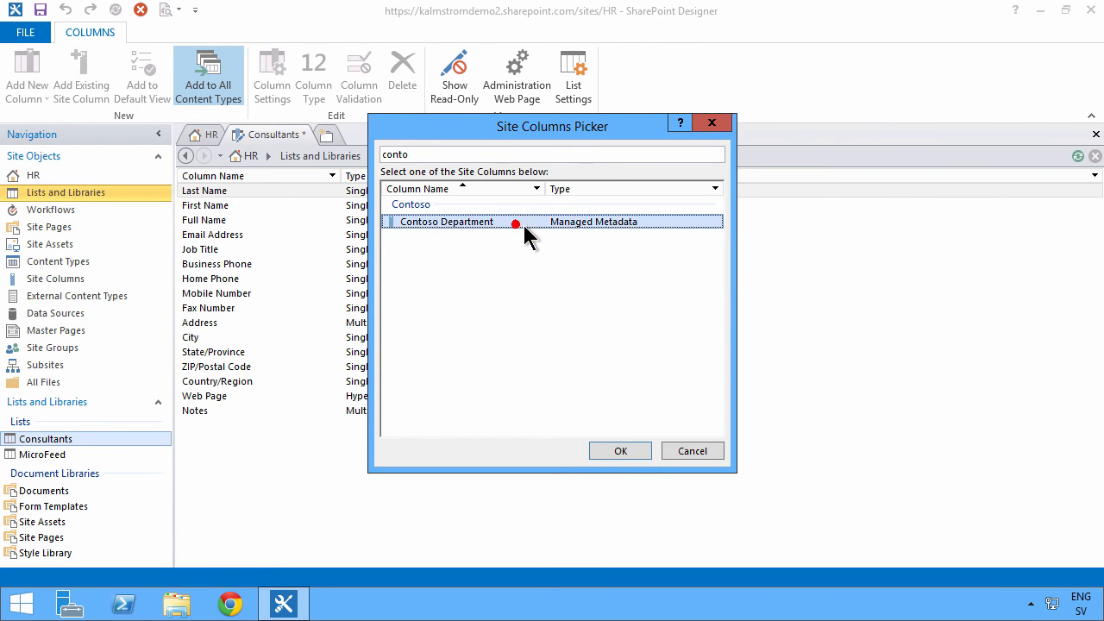
pyautogui.click(619, 450)
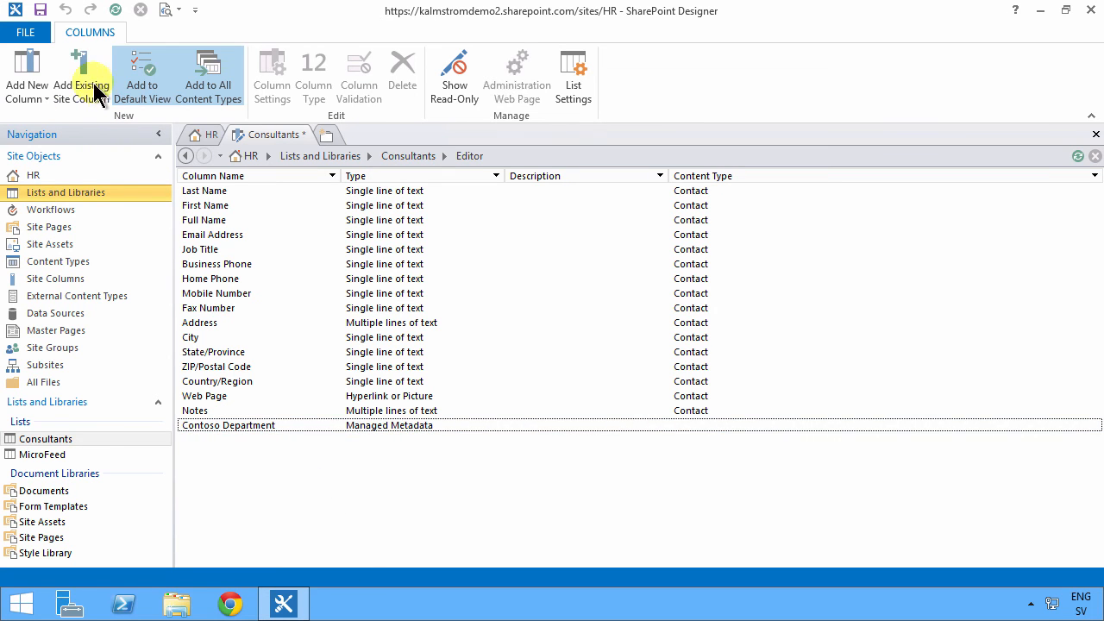
# - Add the existing Contact Photo site column to Consultants
pyautogui.click(81, 76)
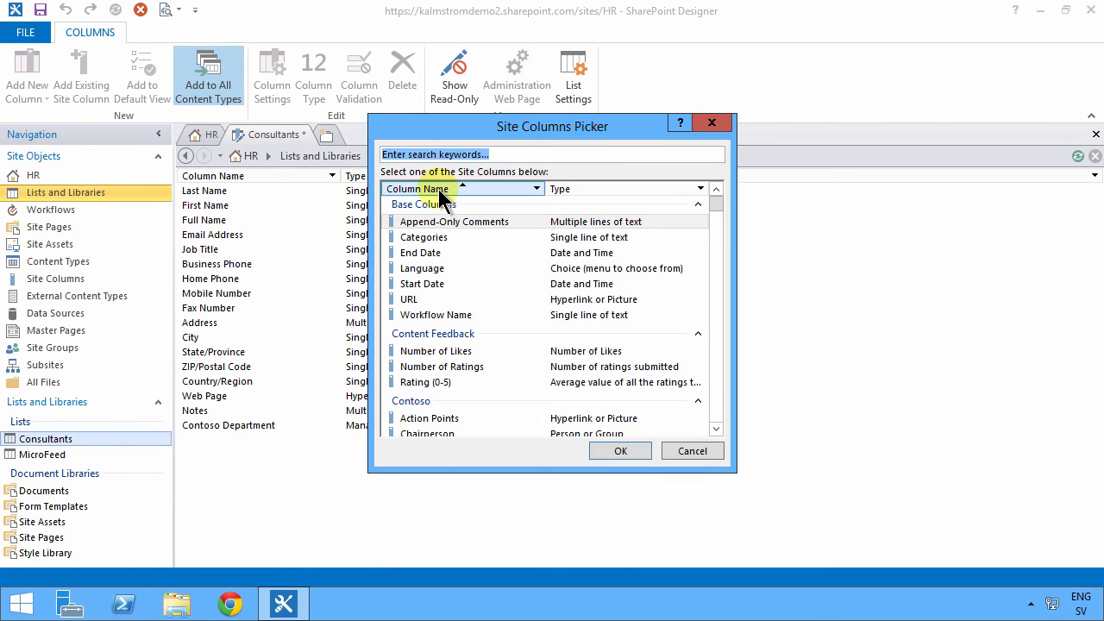
pyautogui.write('phot')
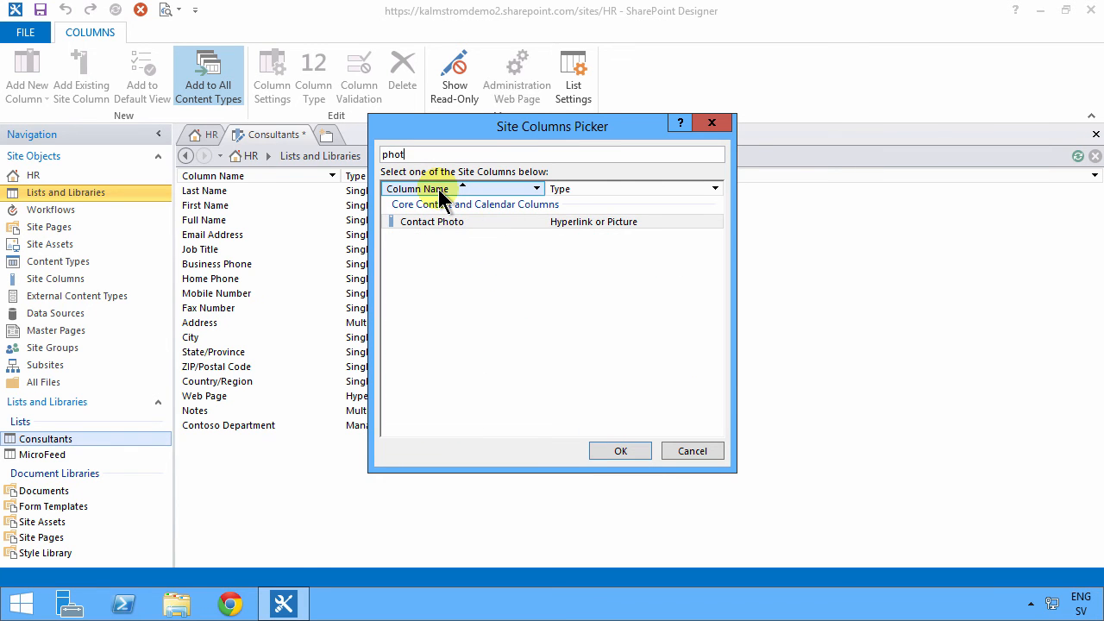
pyautogui.click(431, 222)
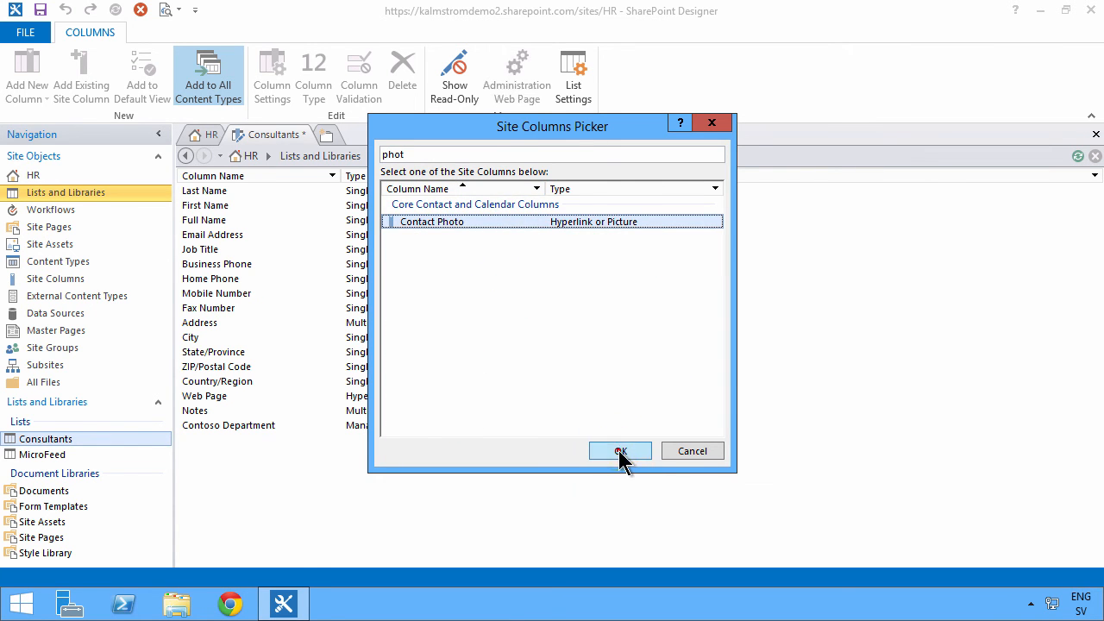
pyautogui.click(619, 450)
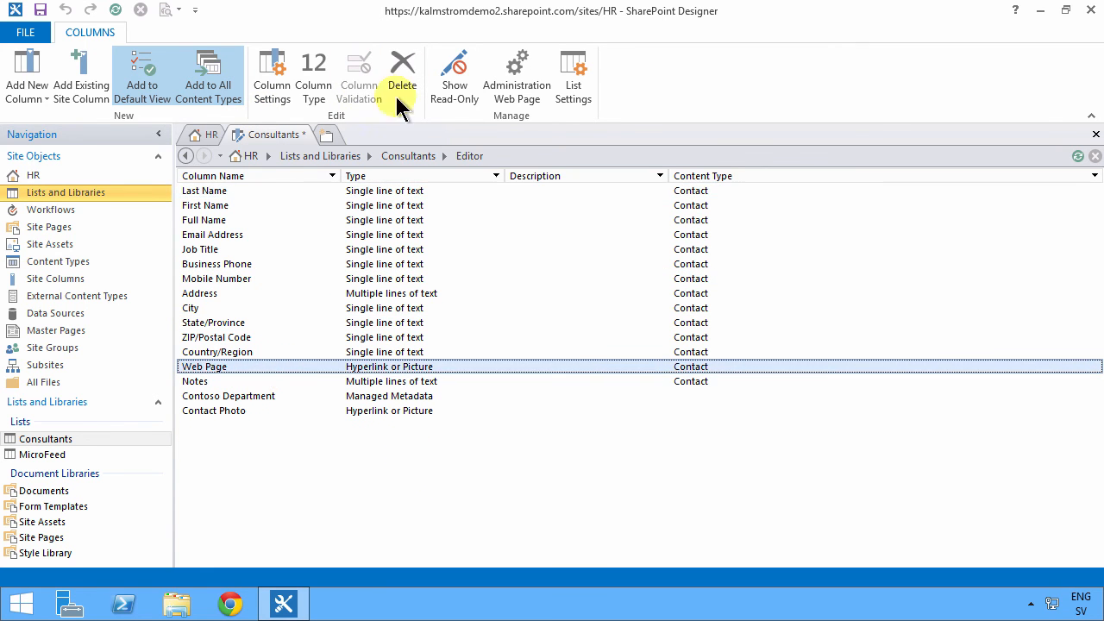
# - Delete the Web Page column from the Consultants list
pyautogui.click(401, 74)
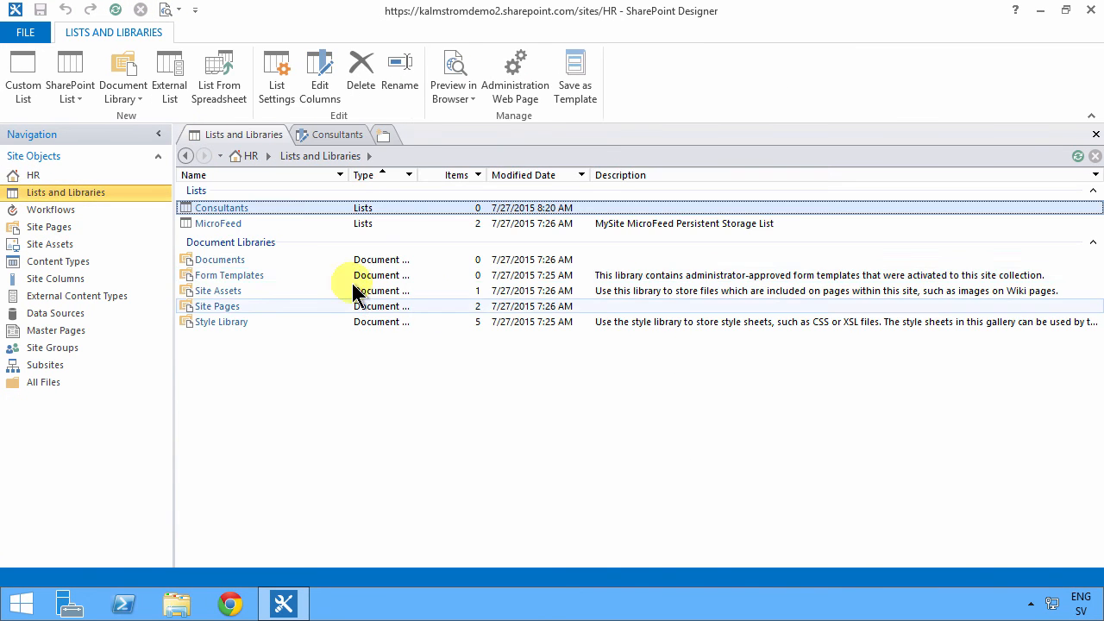
# - Reopen Consultants and view its columns, including Contoso Department and Contact Photo
pyautogui.doubleClick(221, 207)
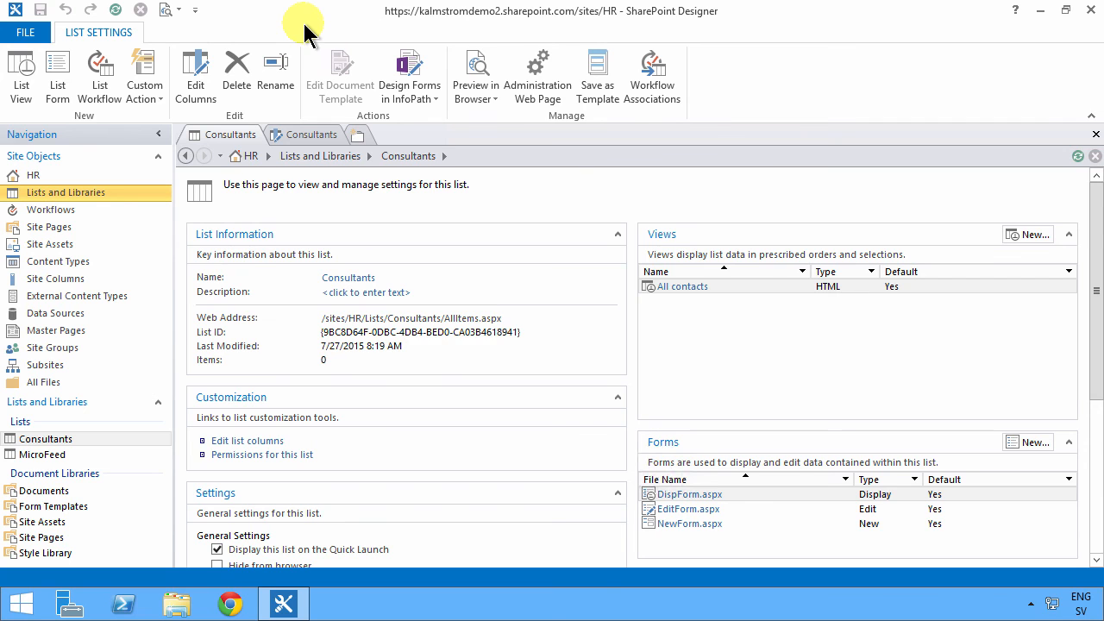
pyautogui.click(337, 603)
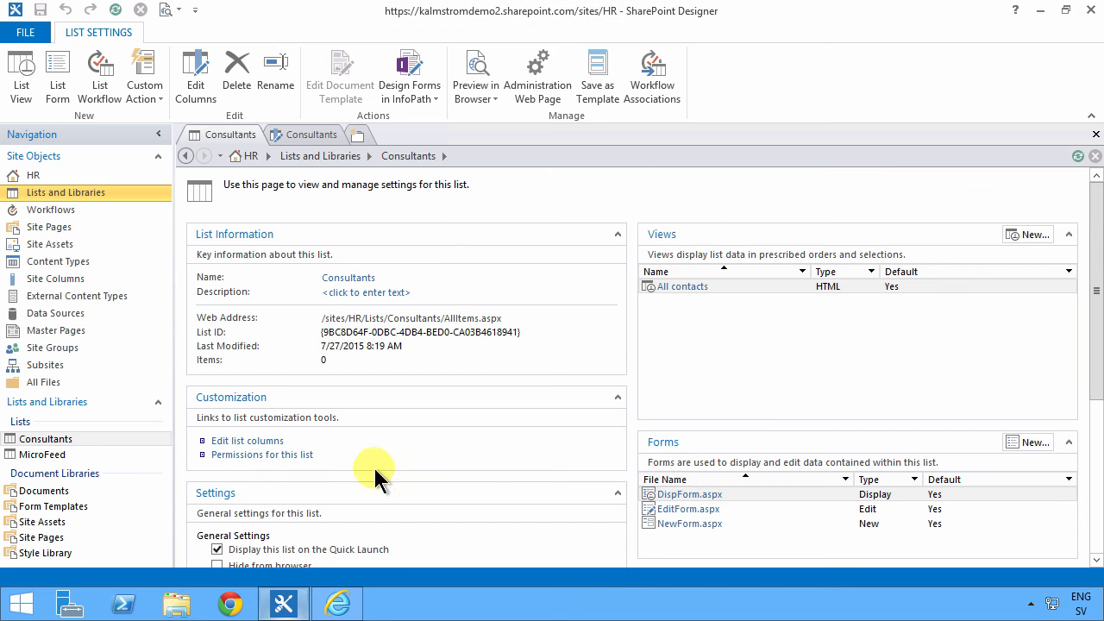
pyautogui.moveTo(449, 260)
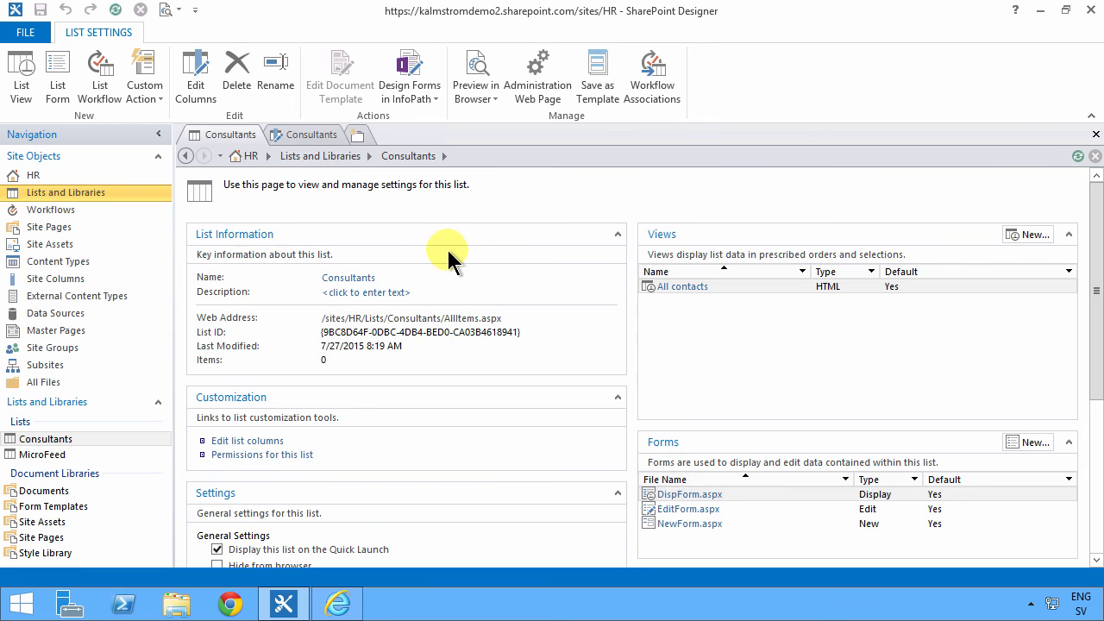
pyautogui.click(247, 441)
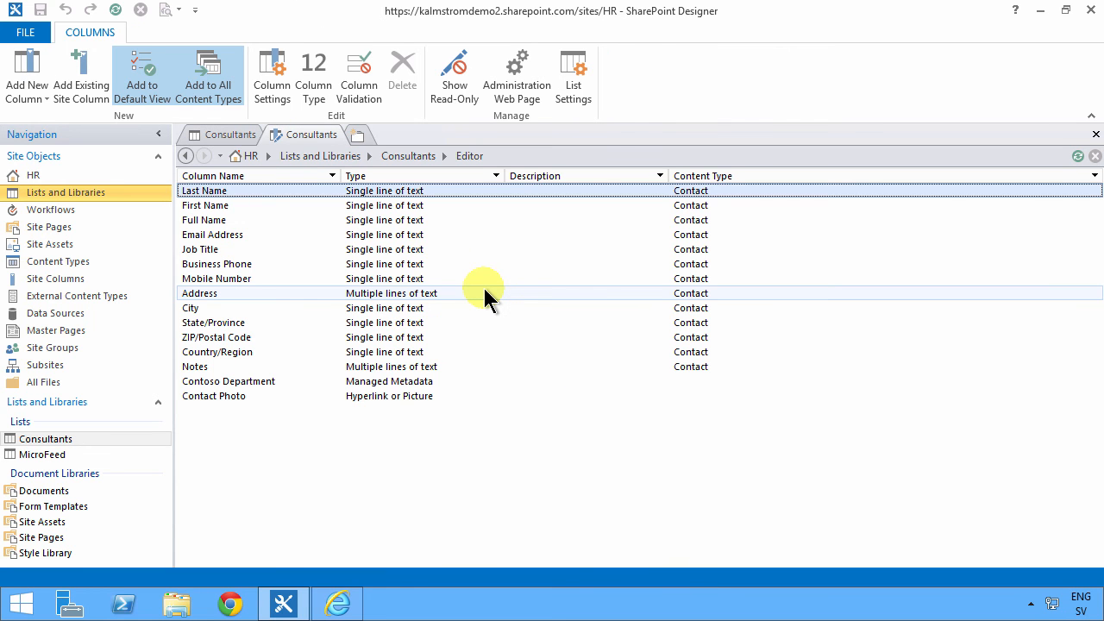